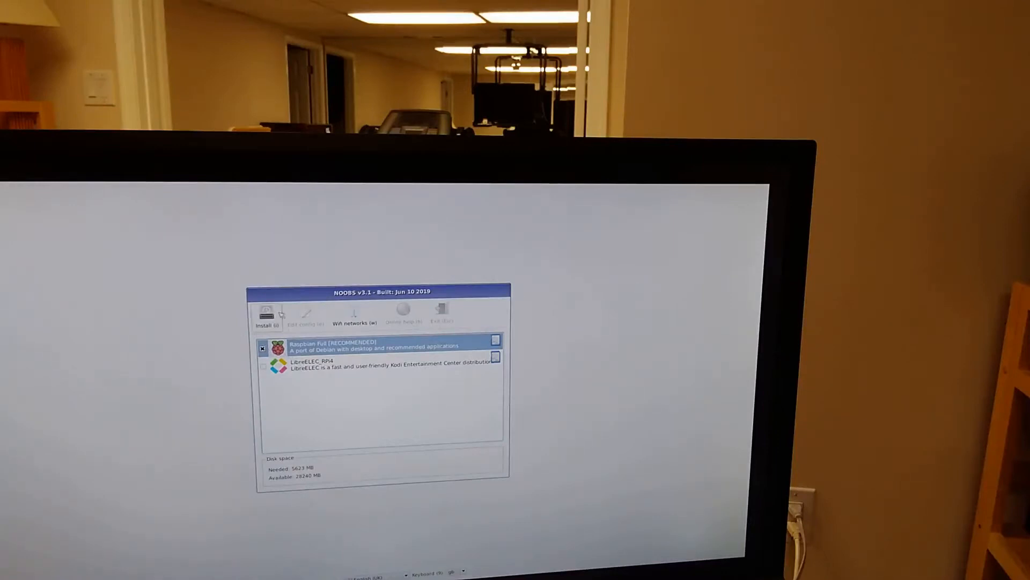
{"action": "mouse_move", "coordinate": [265, 314]}
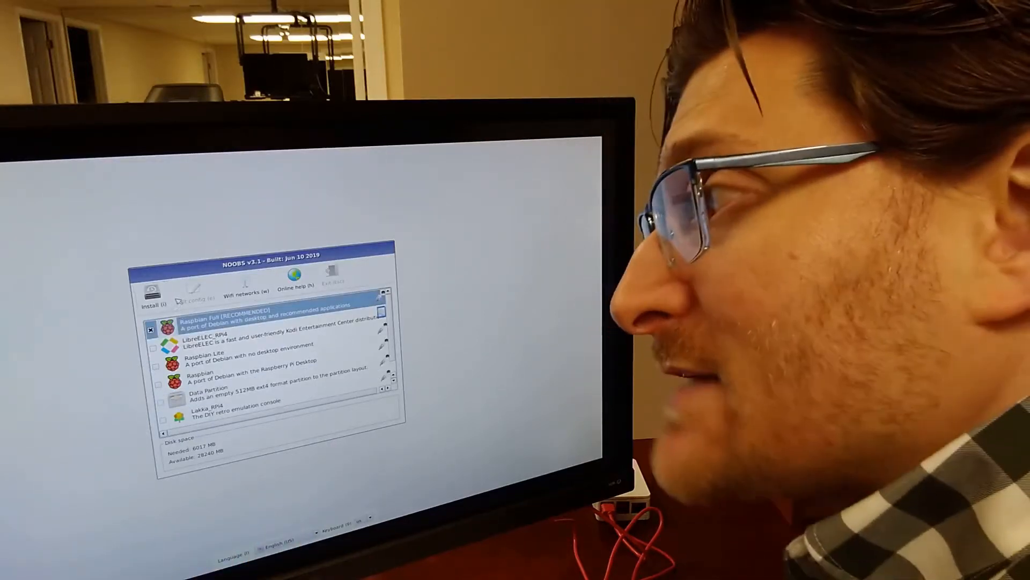
Start the install of the ticked Raspbian Full entry from the NOOBS list.
{"action": "left_click", "coordinate": [152, 292]}
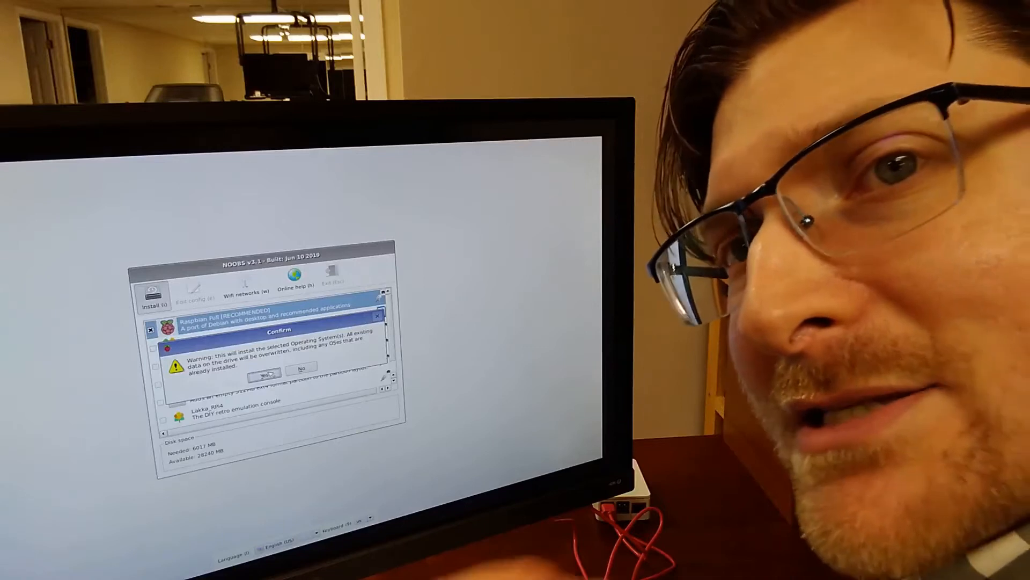
Answer Yes to the overwrite warning so the Raspbian Full install begins.
{"action": "left_click", "coordinate": [263, 374]}
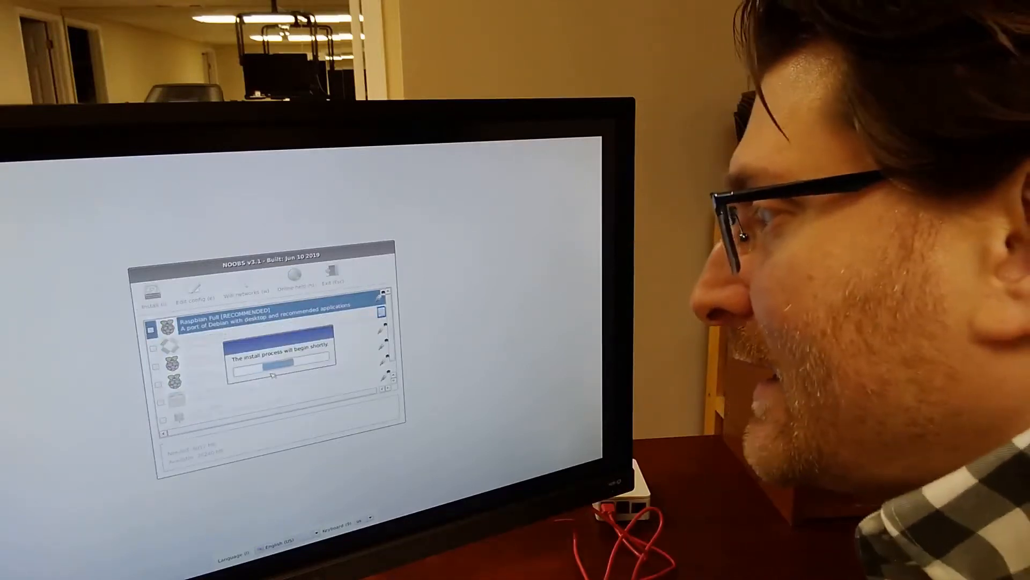